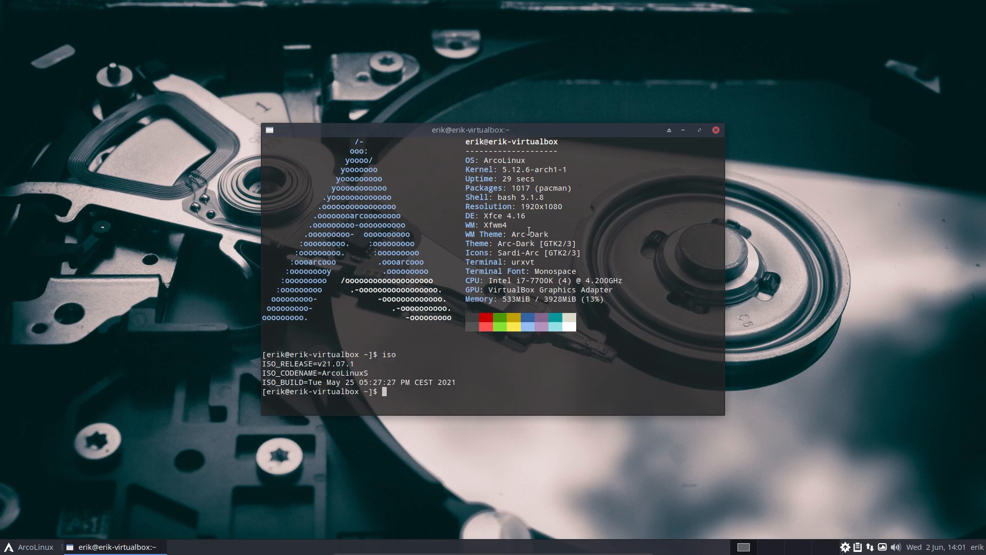
mouse_move(662, 195)
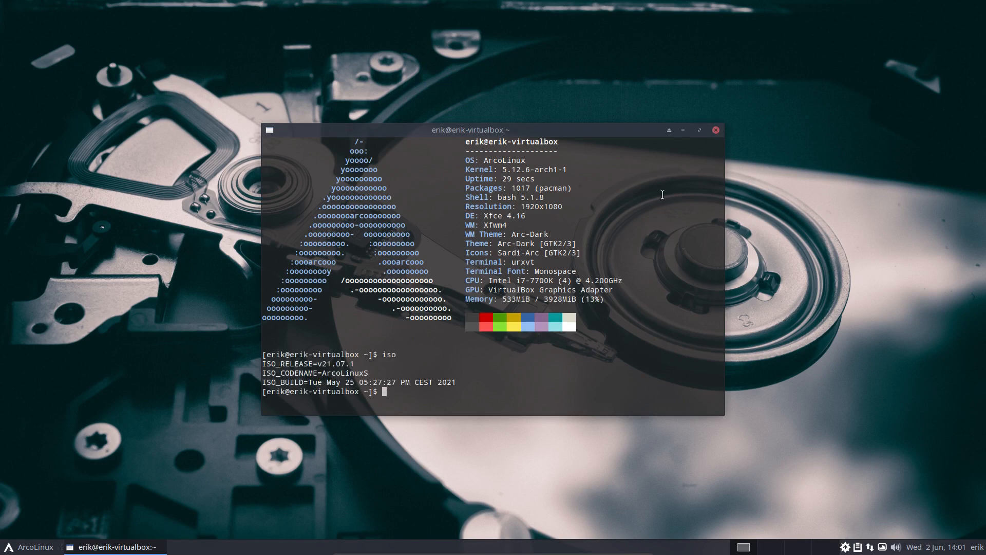
Step: Run the 'update' system upgrade and confirm removal of yay-bin
text(update)
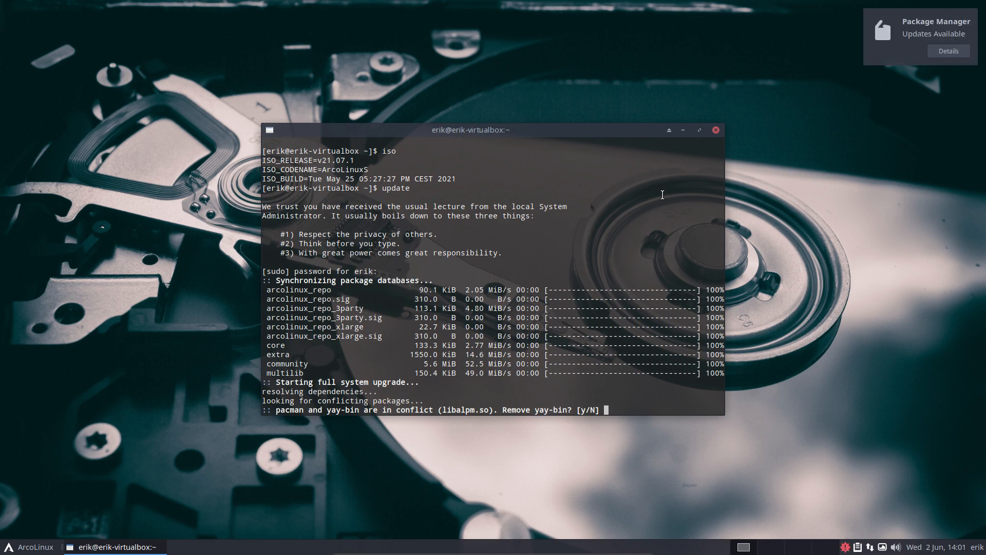
text(y)
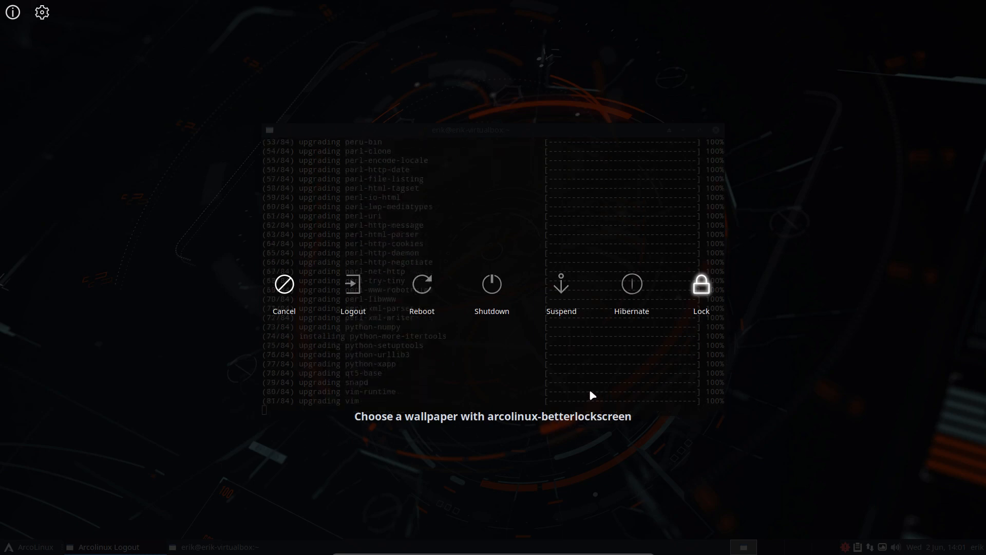
Step: Dismiss the logout screen and launch ArcoLinux BetterLockScreen from the Whisker menu via 'better'
click(283, 283)
text(arco)
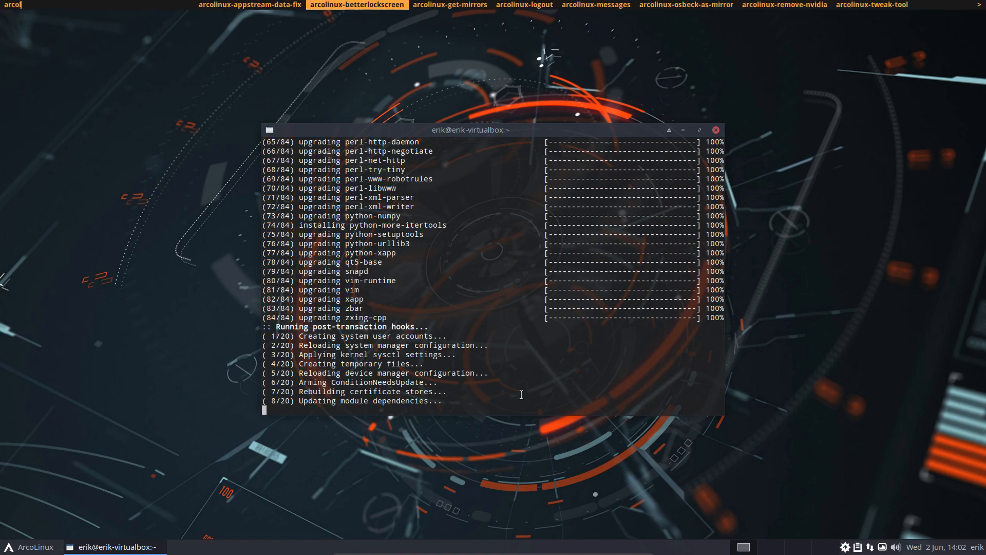
click(27, 547)
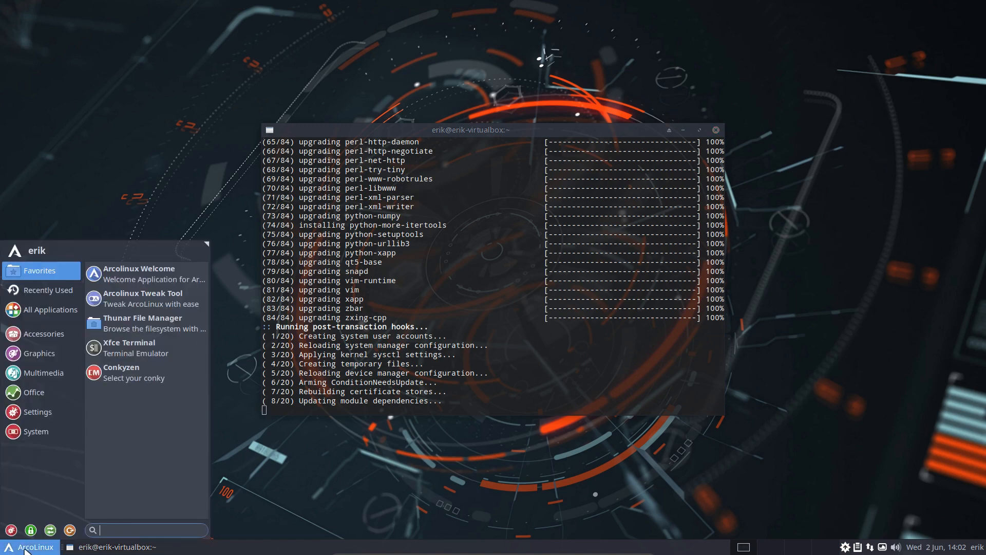
text(better)
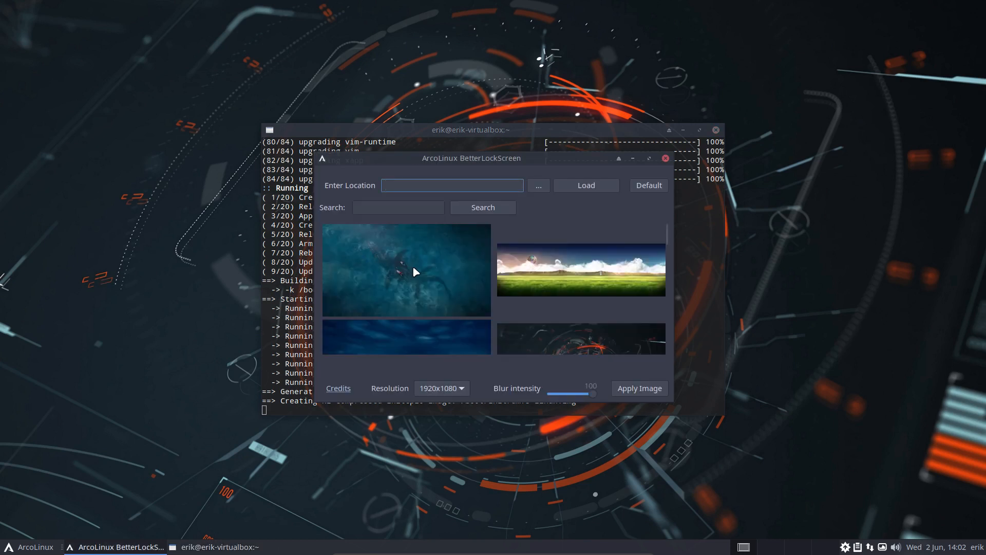
Step: Process the dark underwater wallpaper at 1920x1080 resolution, then close the picker
click(406, 271)
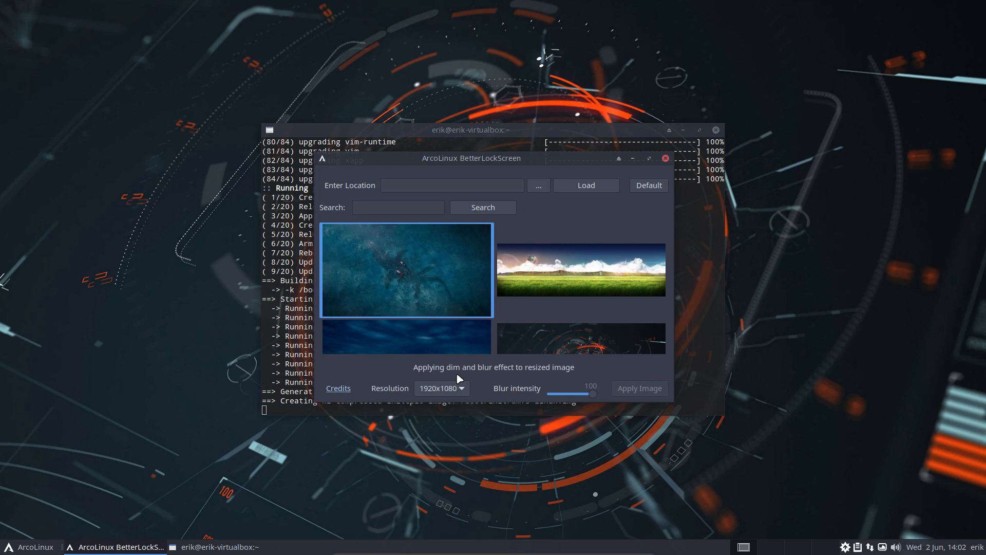
click(443, 388)
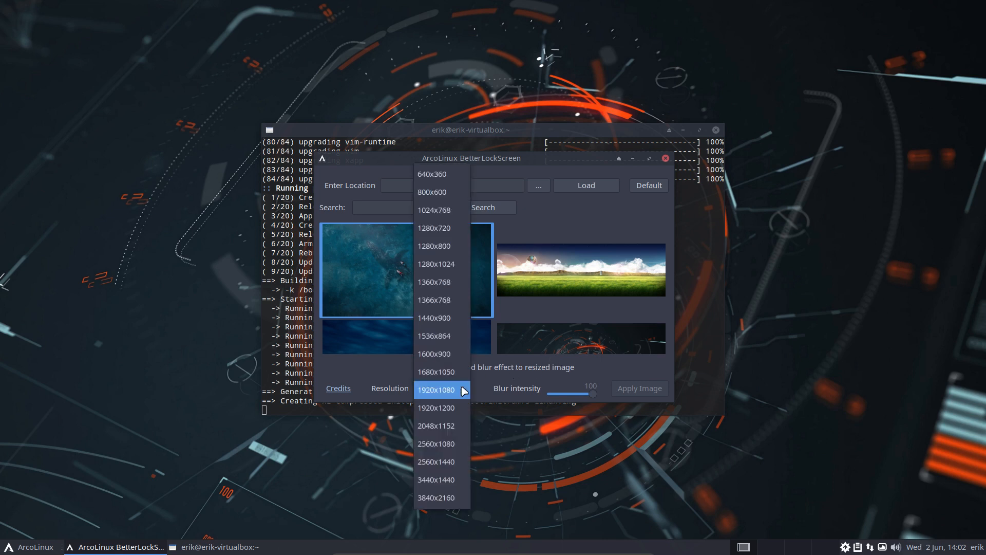
click(437, 390)
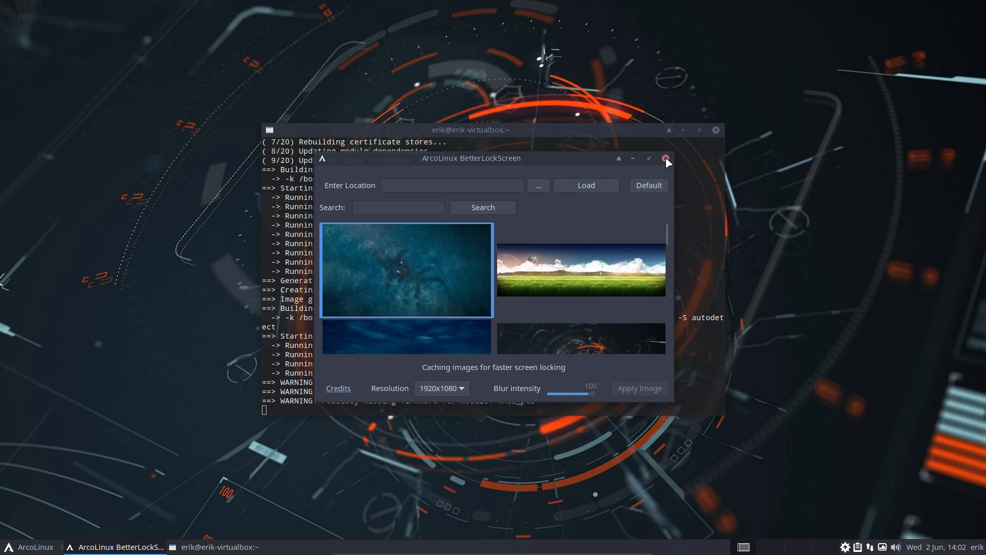
click(666, 158)
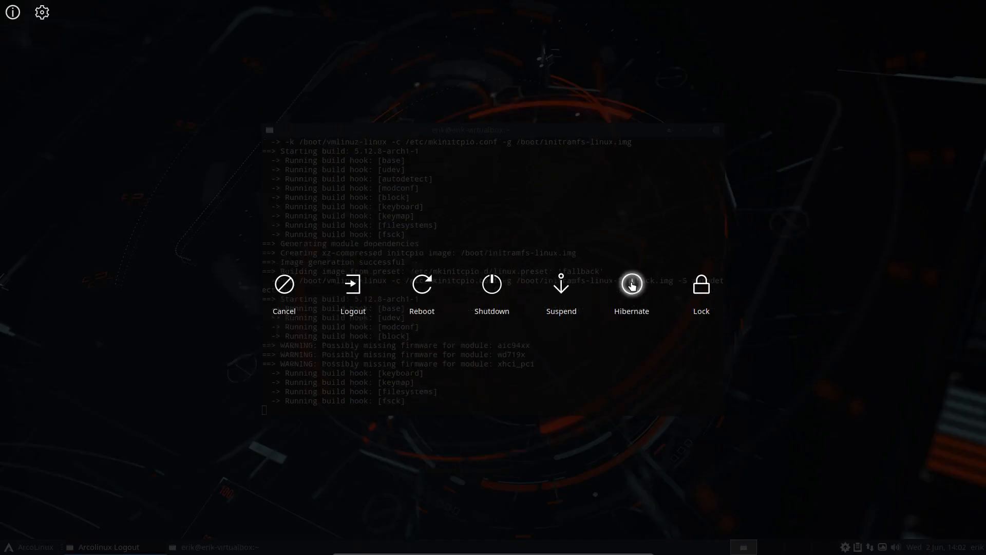
Step: Dismiss the reappeared logout screen to view the completed upgrade in the terminal
click(283, 283)
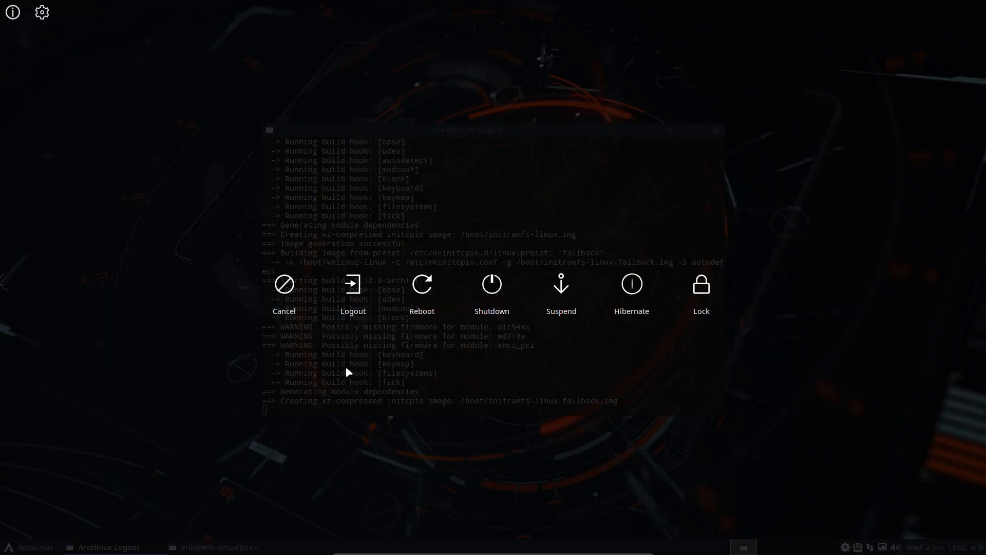
click(283, 283)
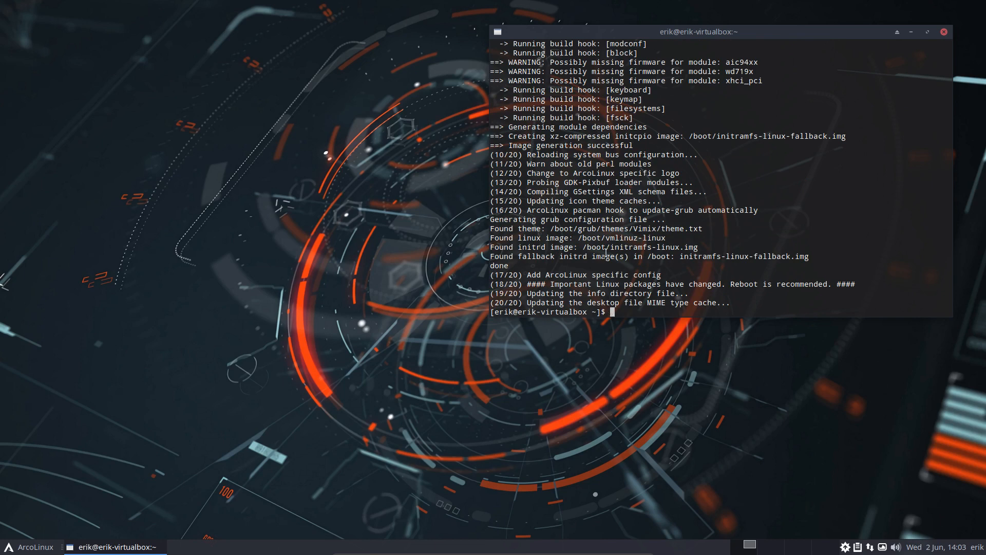
Step: Uncomment the [arcolinux_repo_testing] section in /etc/pacman.conf via npacman, then save and exit
text(npa)
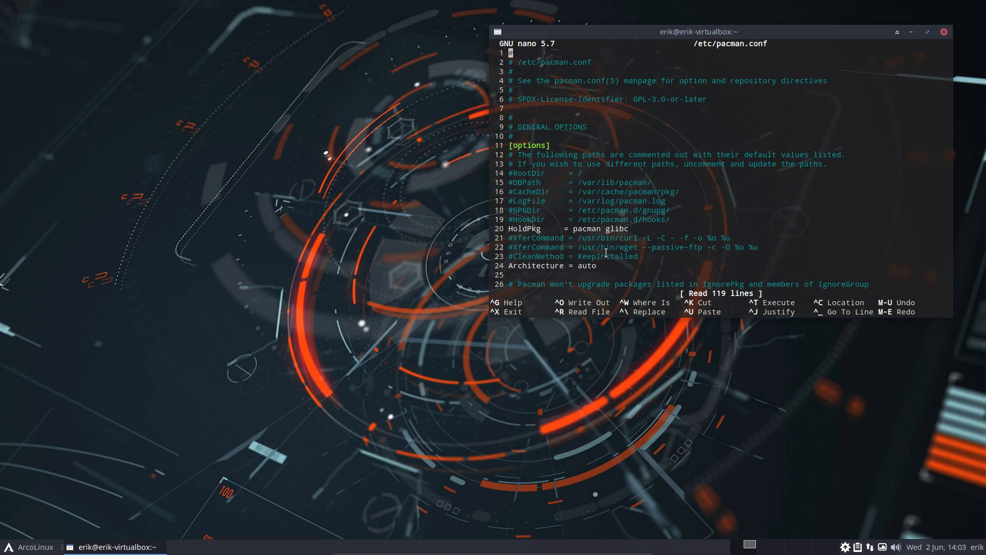
scroll(down, 3)
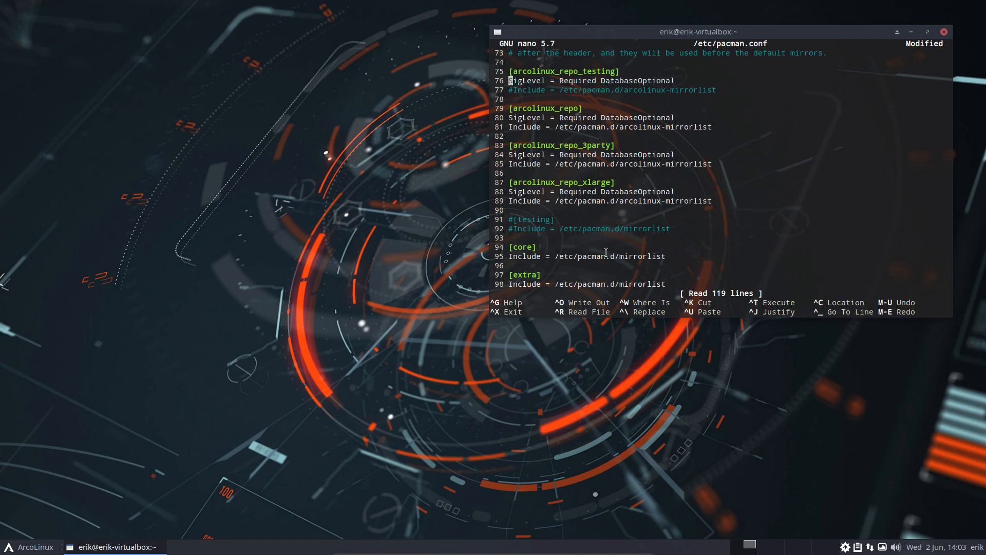
key(ctrl+x)
text(update)
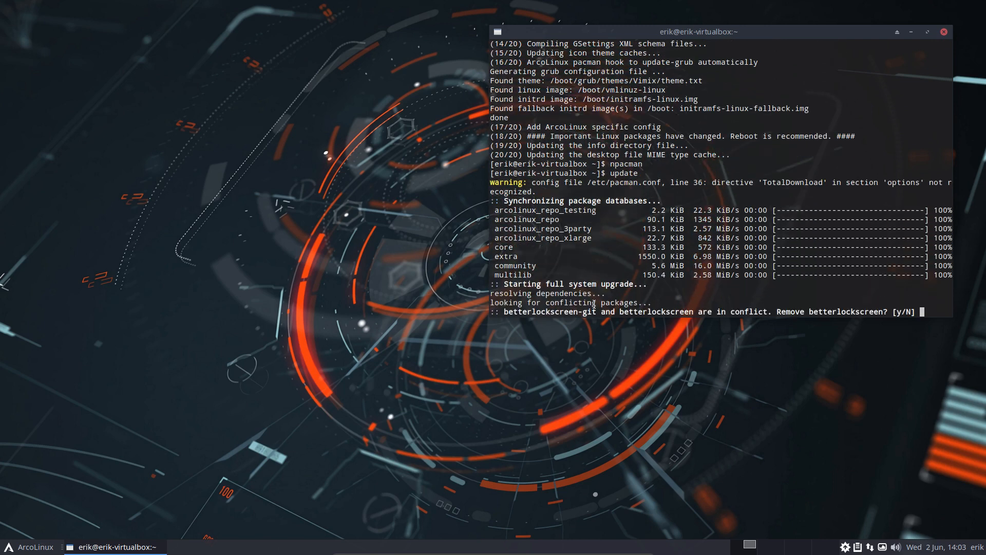
mouse_move(543, 308)
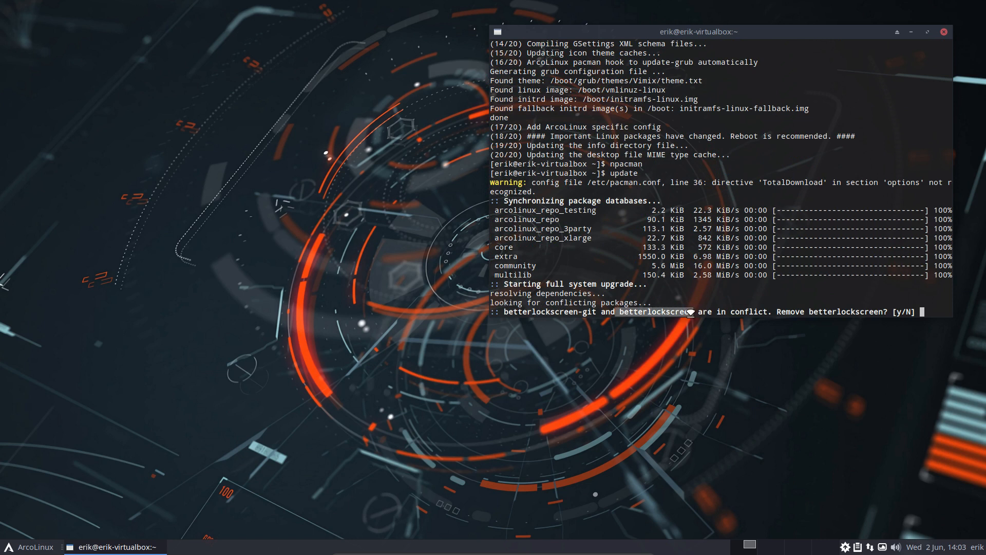
mouse_move(695, 364)
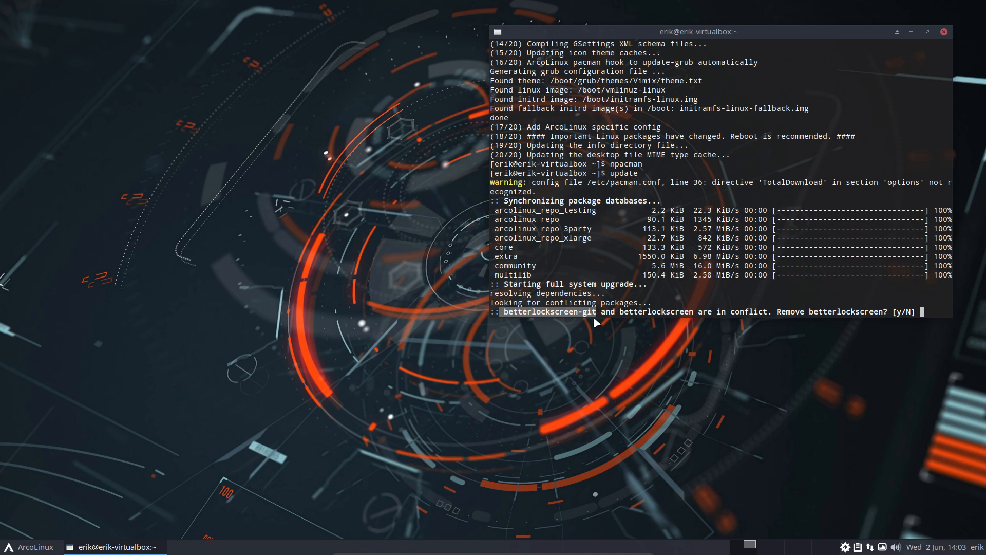
Step: Rerun the update and accept replacing betterlockscreen with betterlockscreen-git
click(930, 546)
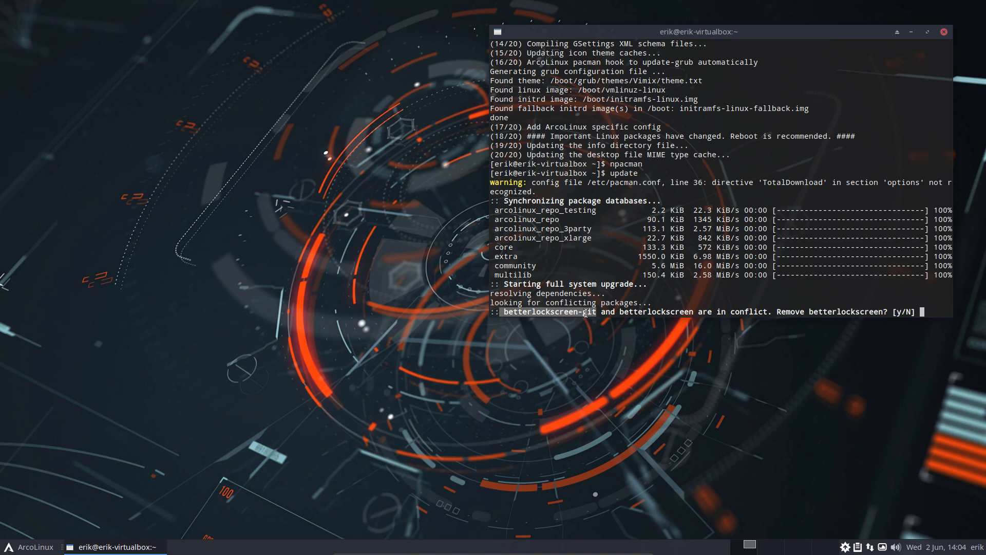
mouse_move(750, 322)
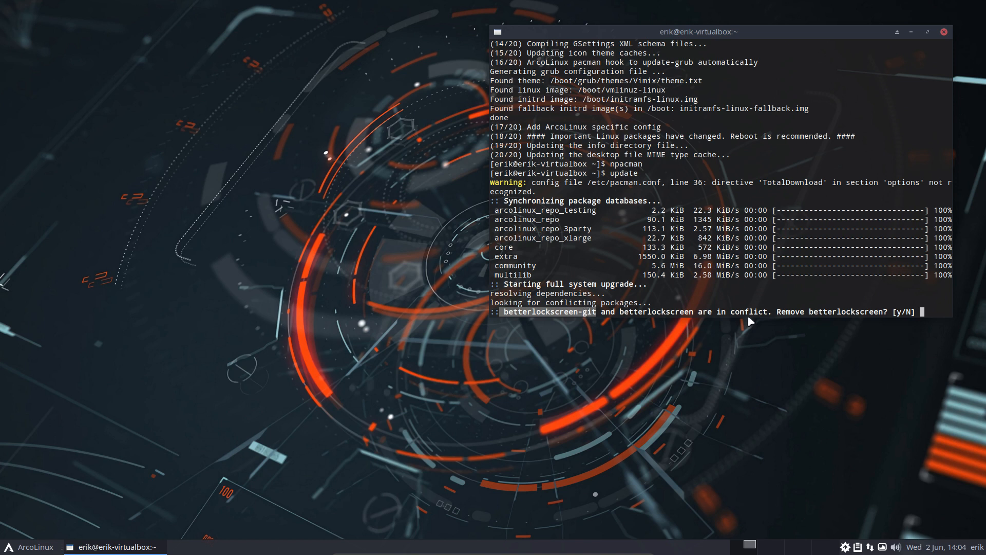
mouse_move(865, 312)
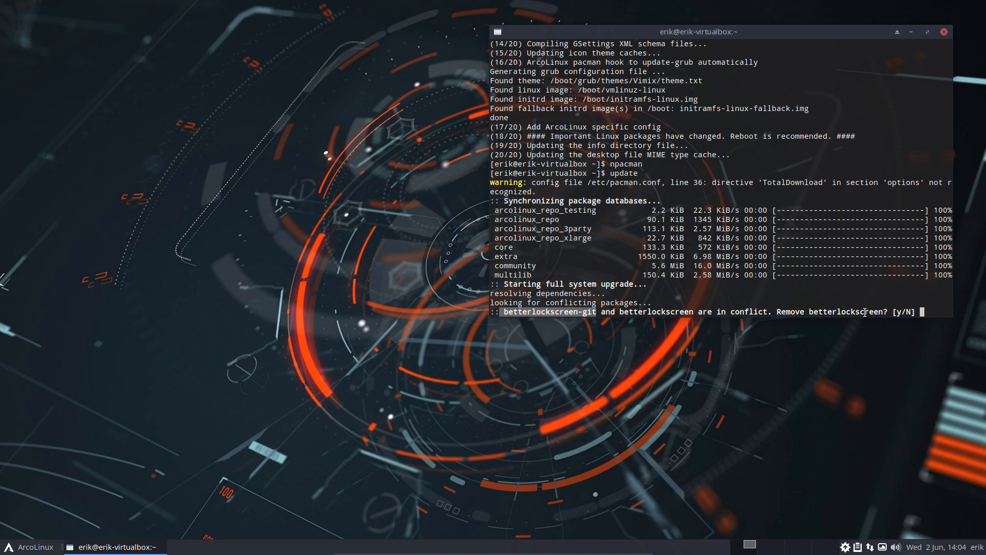
text(y)
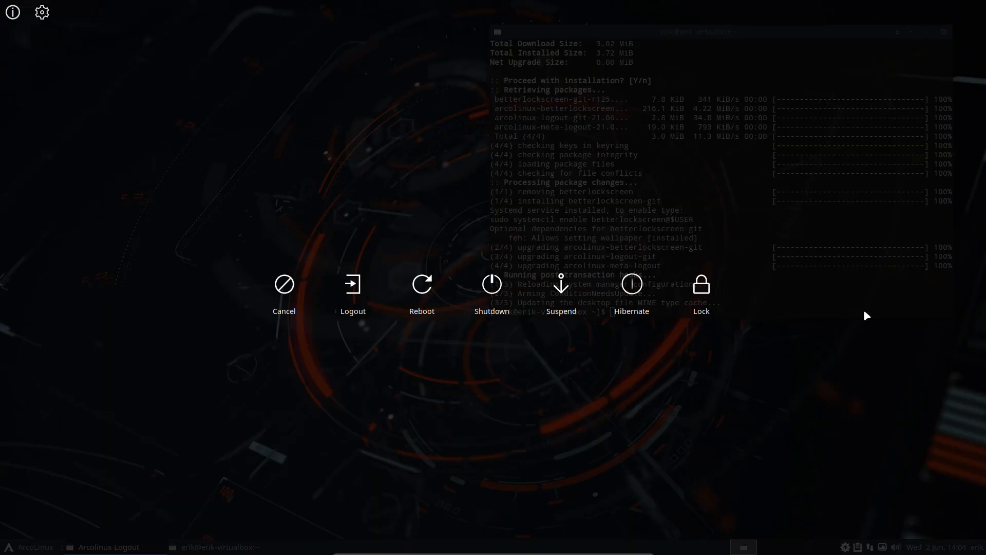
Step: Dismiss the logout screen and return to the desktop after betterlockscreen-git installs
click(700, 283)
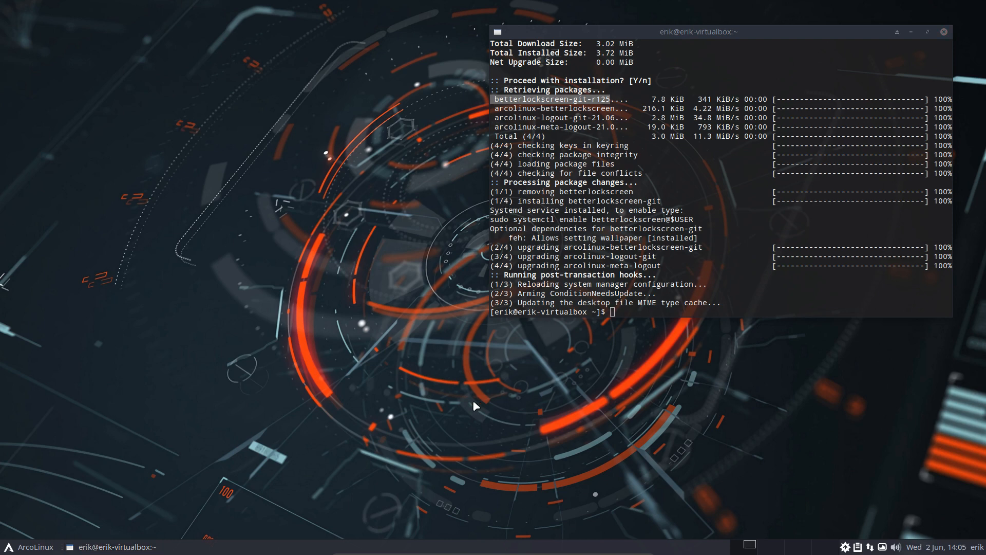
click(30, 546)
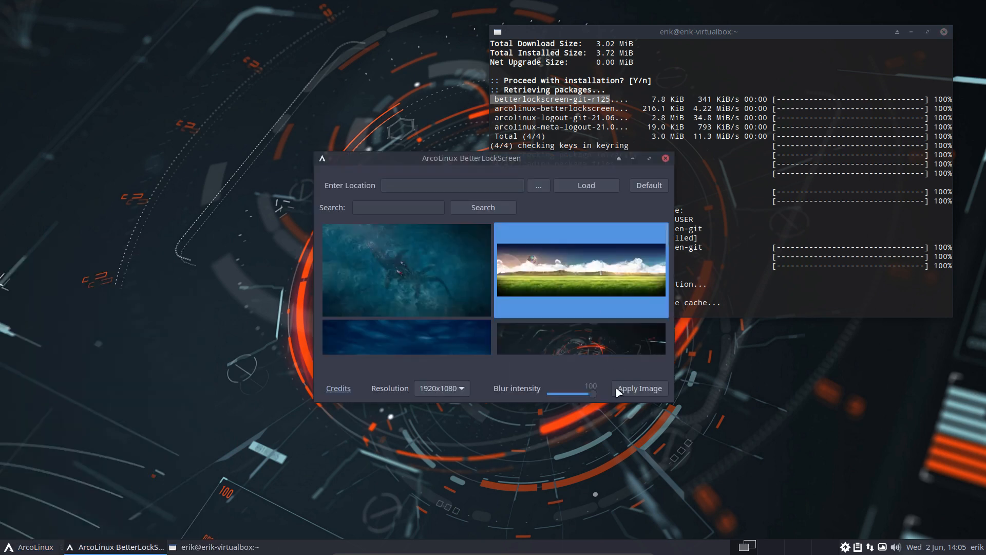
Step: Apply the green landscape wallpaper as the lock image and lock the screen
click(637, 388)
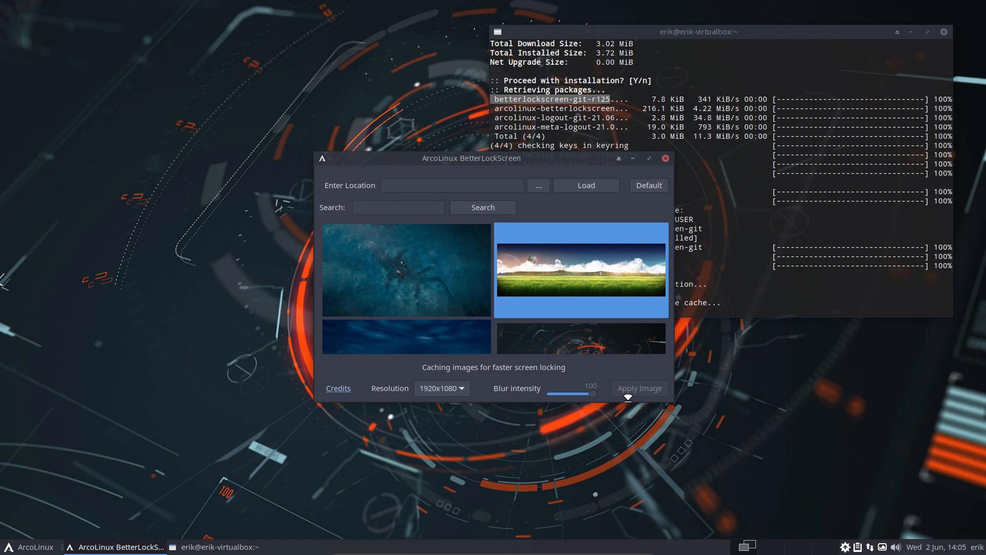
click(638, 388)
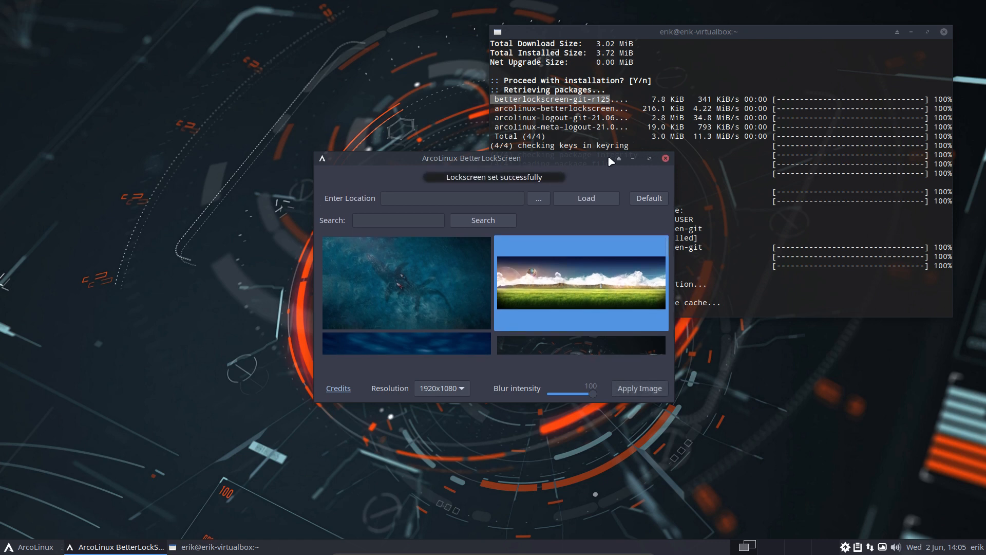
mouse_move(566, 246)
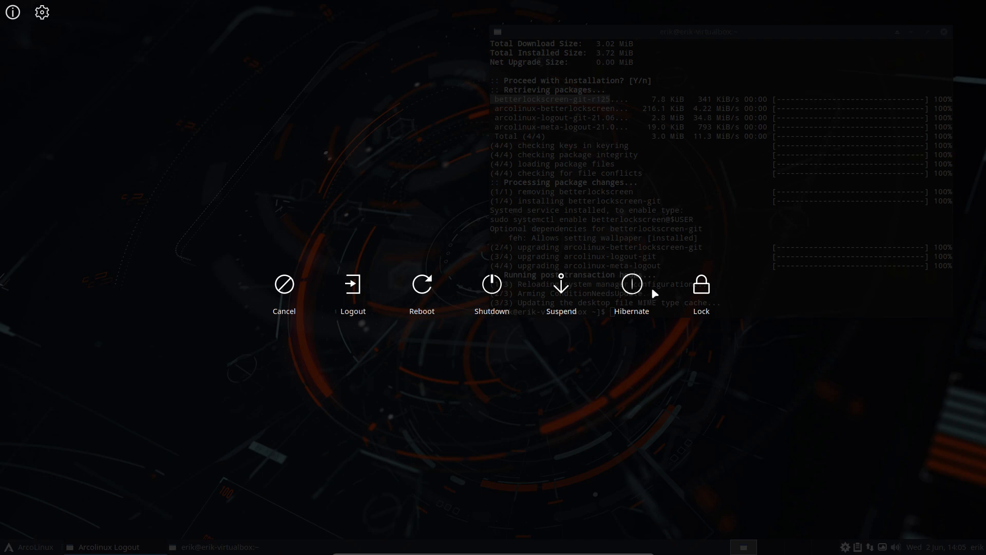
click(700, 284)
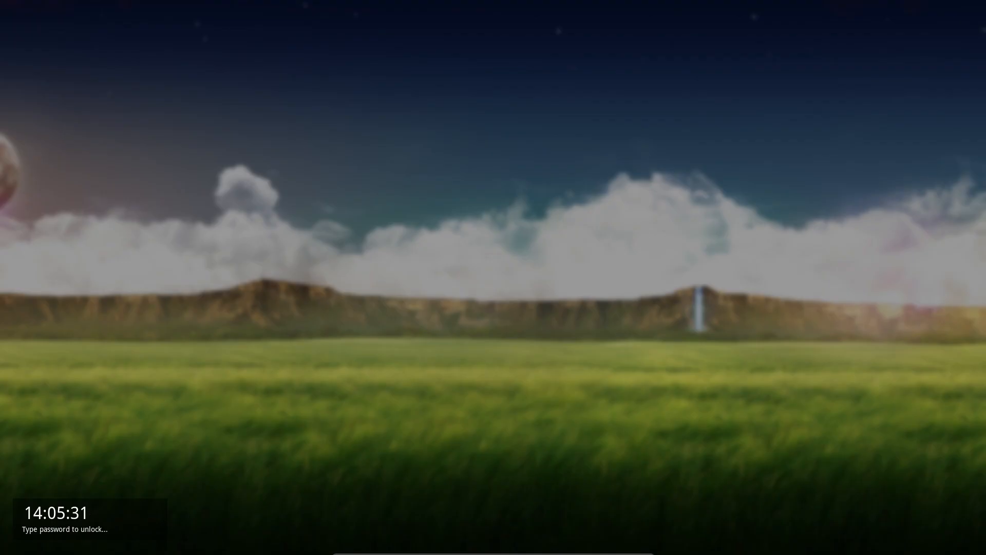